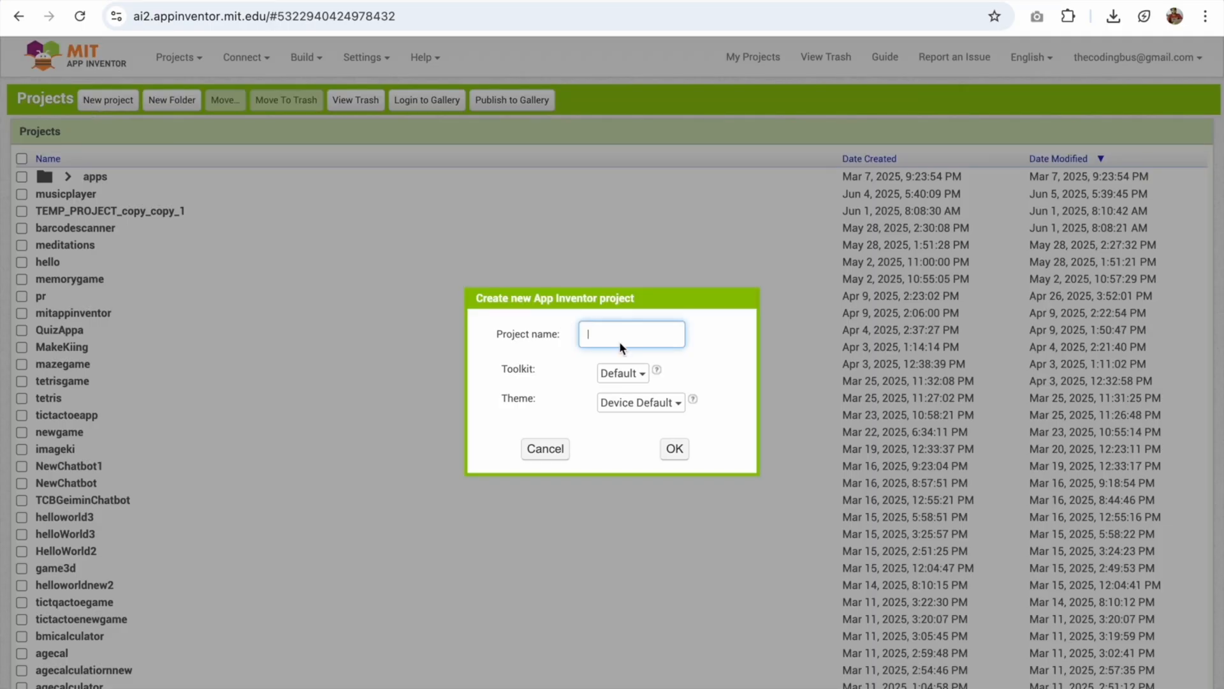
Create a new App Inventor project named 'tetris'.
type("tetris")
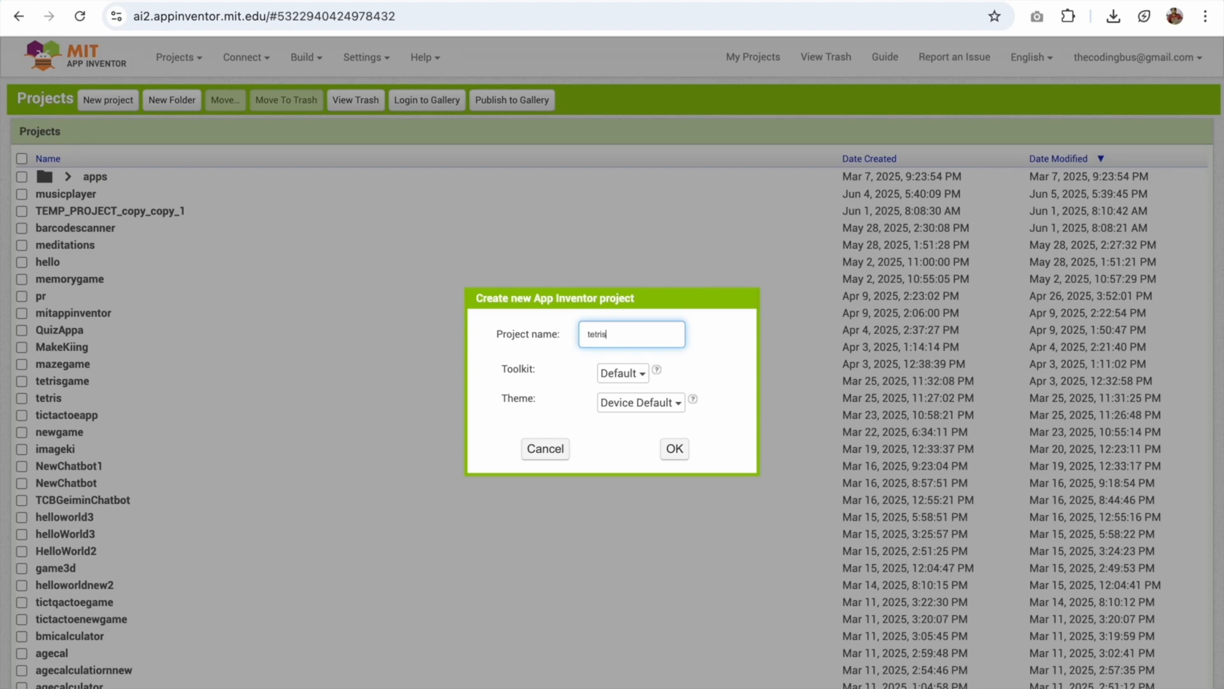
left_click(673, 448)
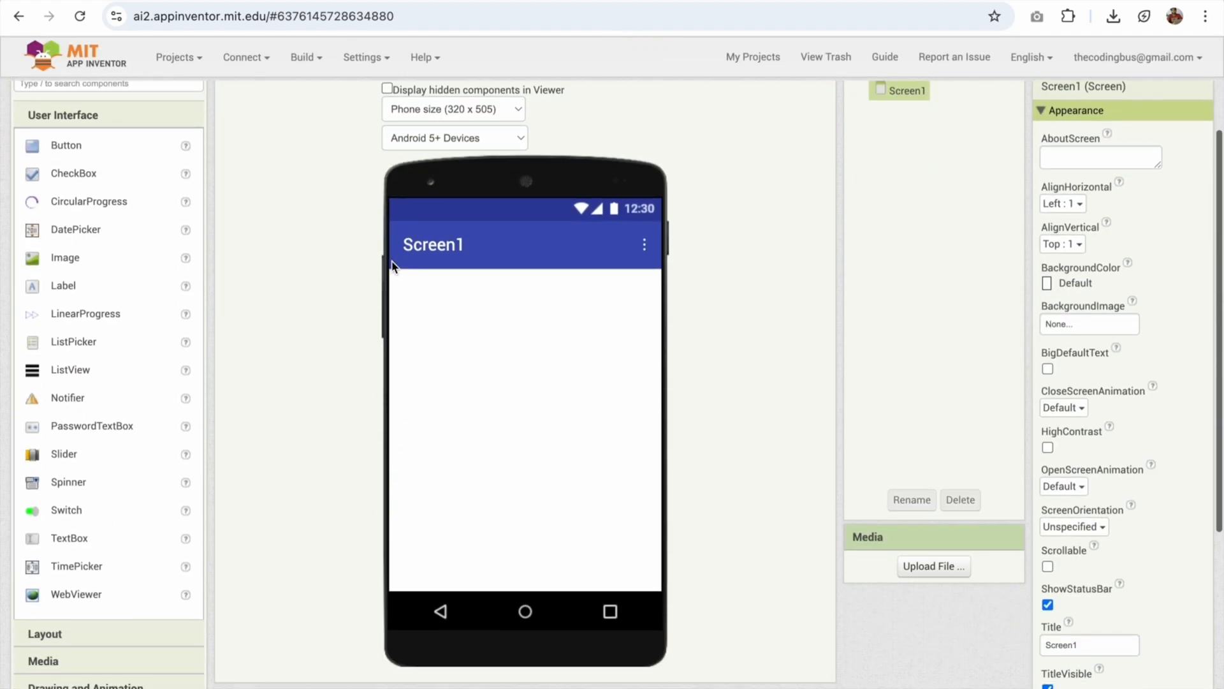
Add a WebViewer component from the palette onto Screen1.
scroll("down", 3)
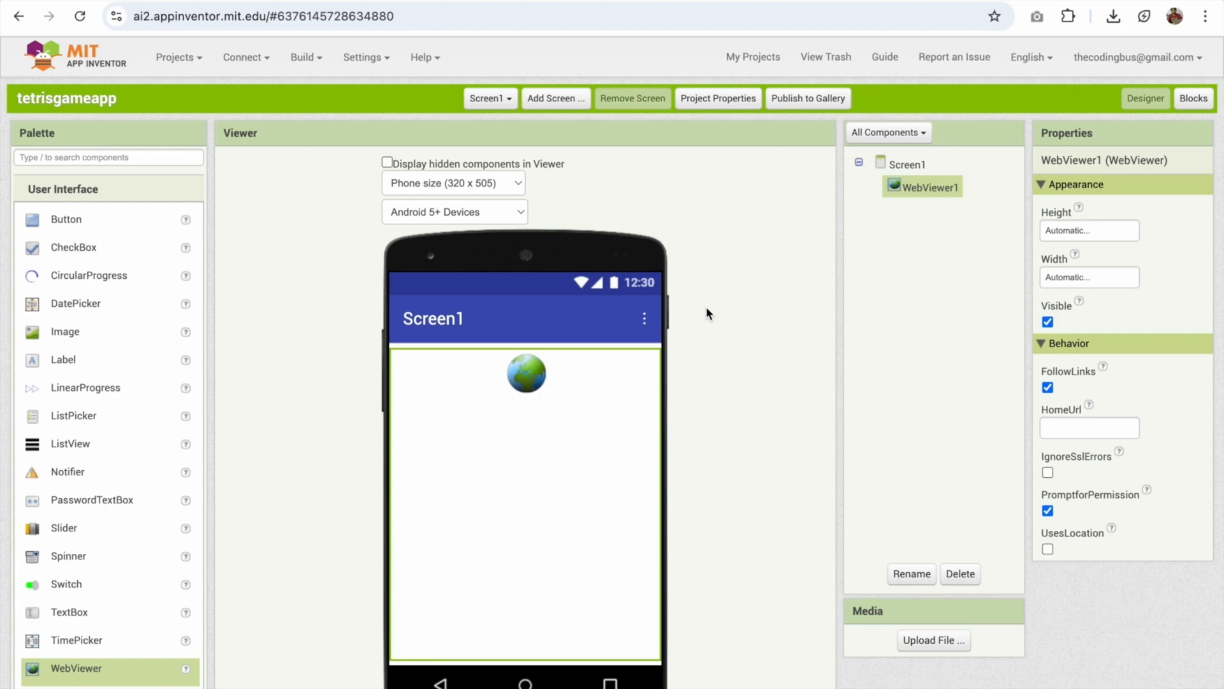
scroll("down", 3)
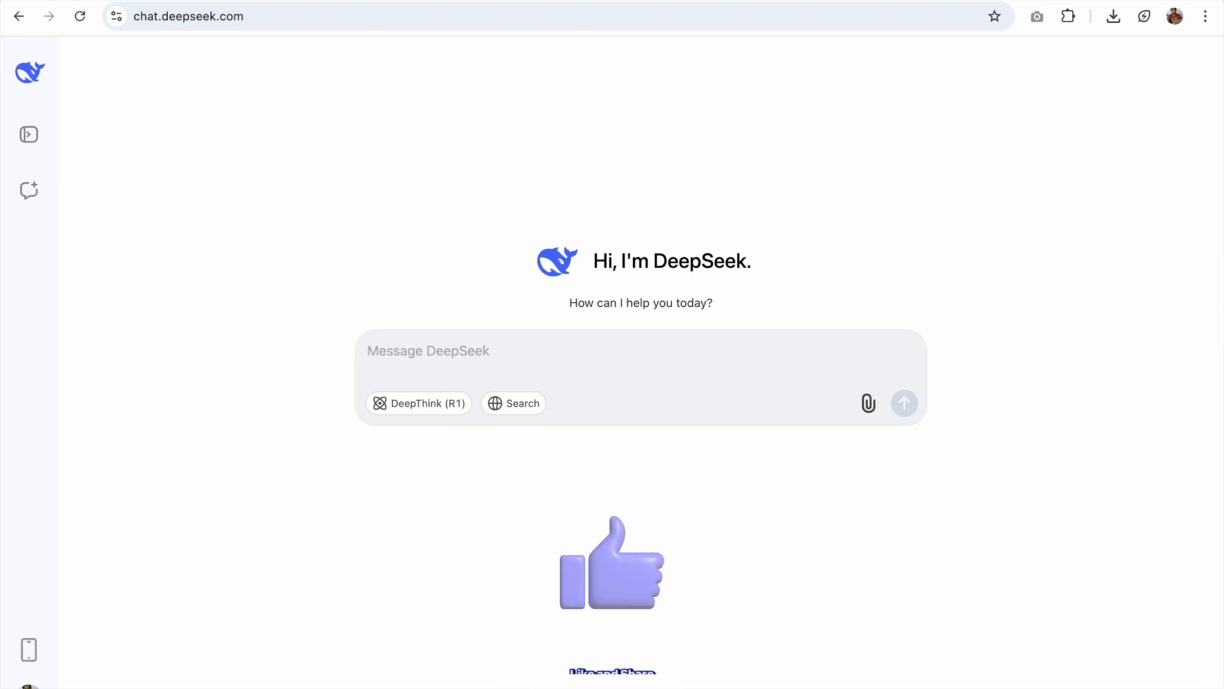
Ask DeepSeek to create a simple mobile Tetris game for an MIT App Inventor WebViewer.
type("create a simple")
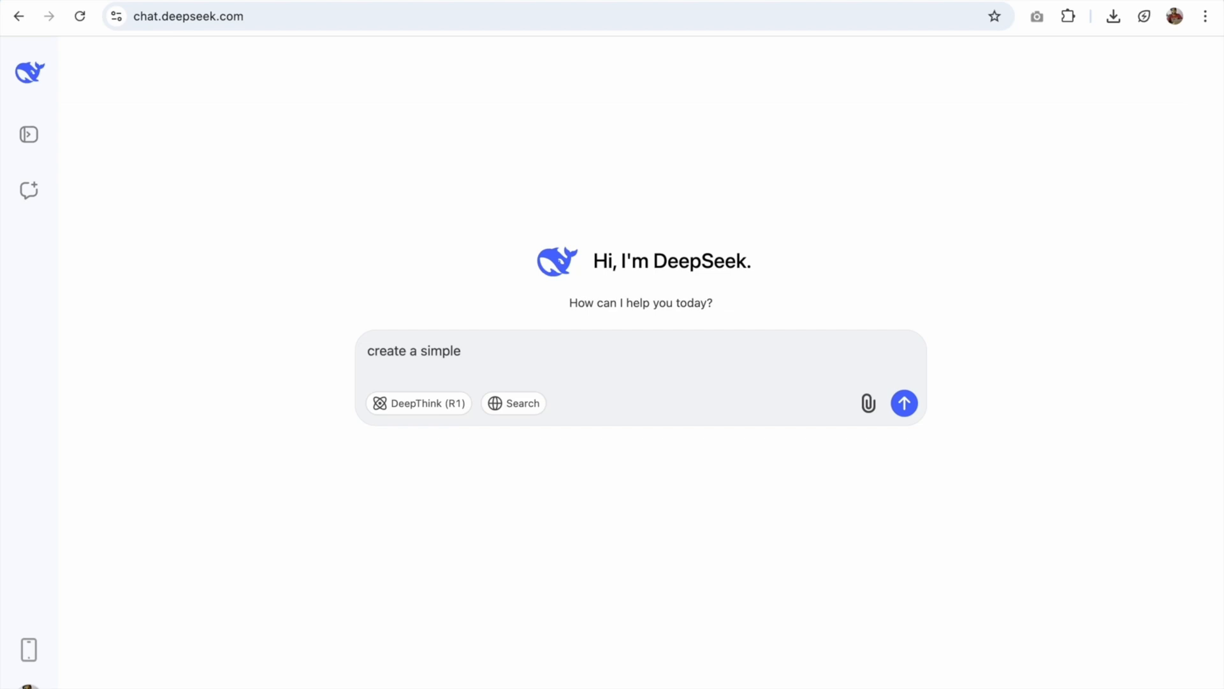
type("tetris game")
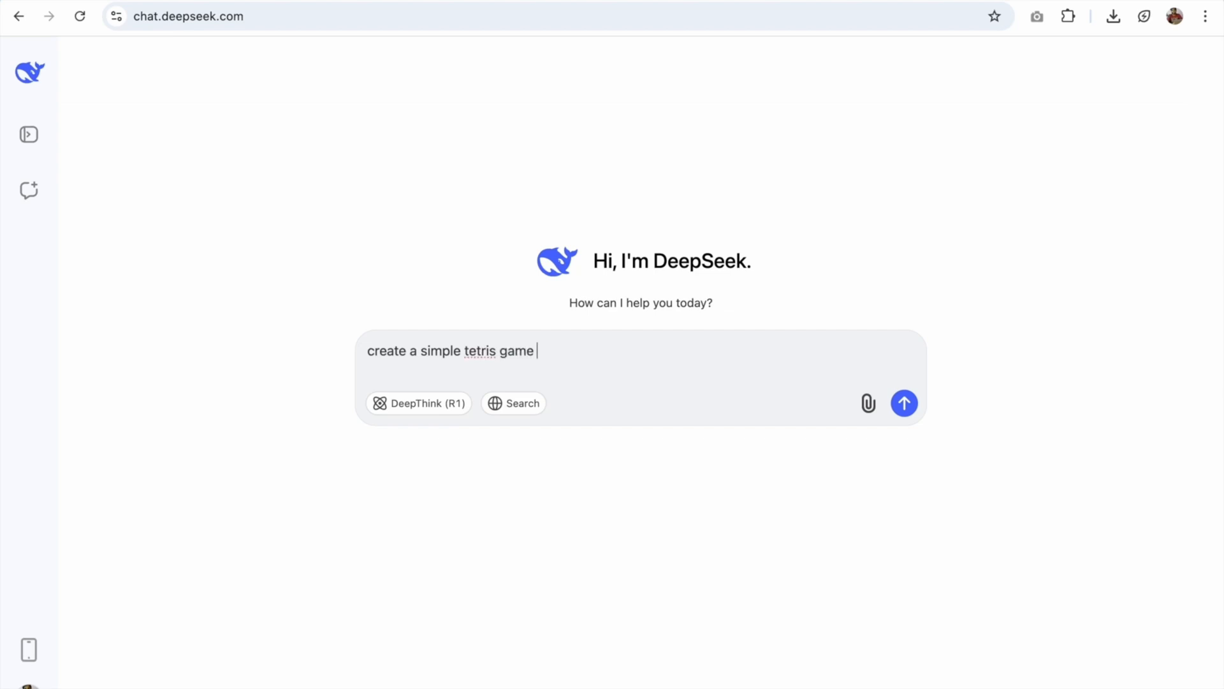
type("for mobile")
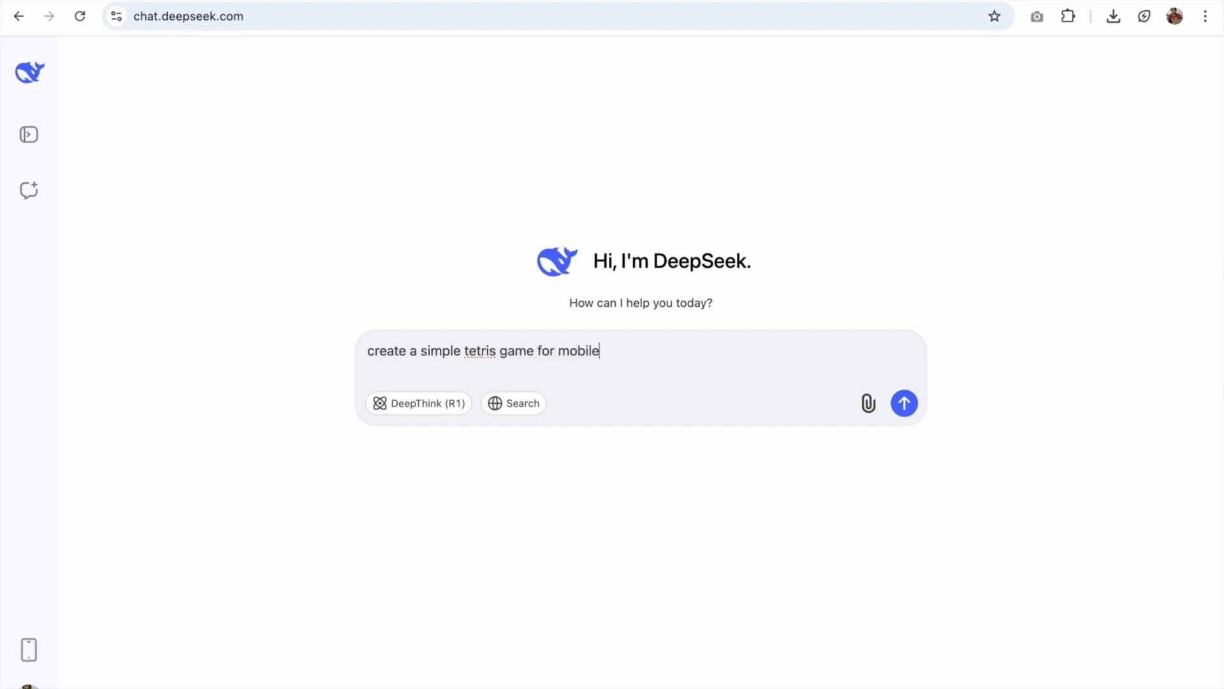
type("view, i'm gonna us")
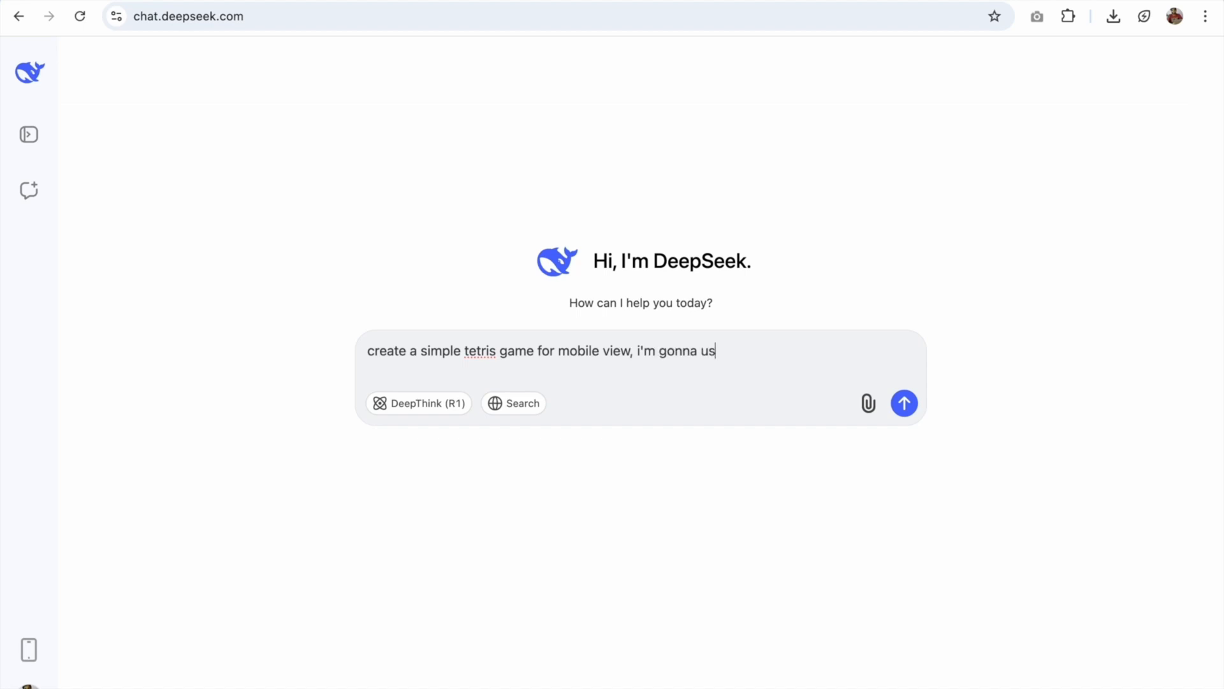
type("e this game in")
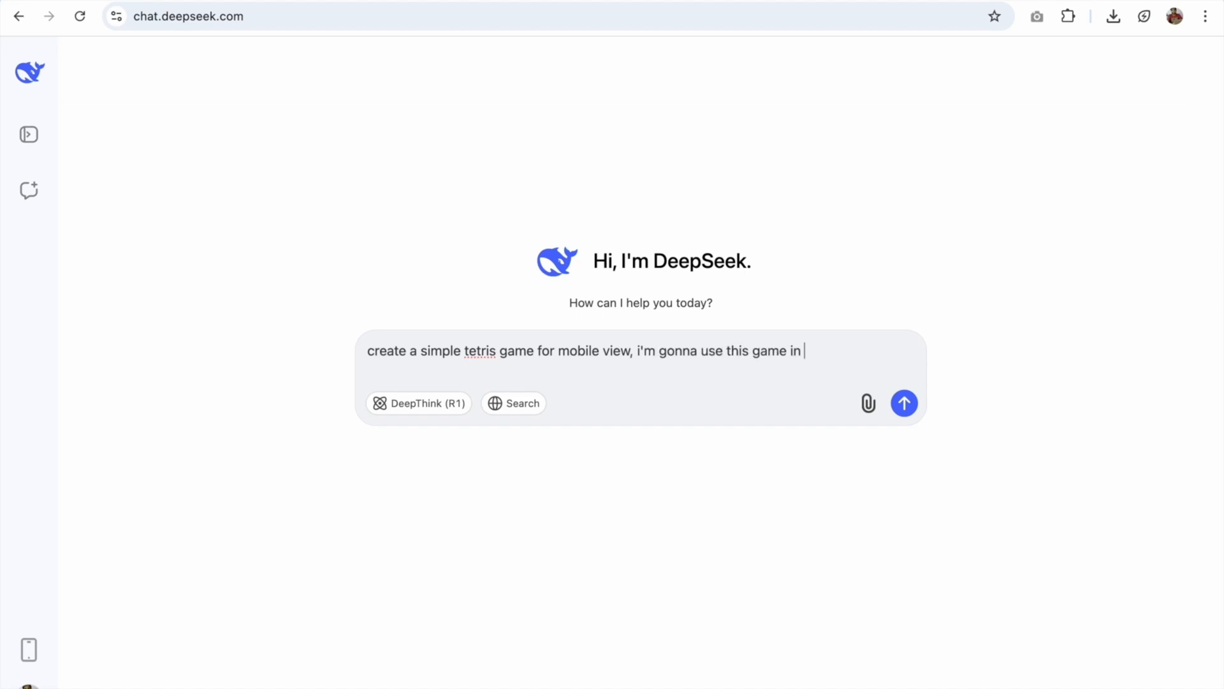
type("MIT App Inventor webview, game should have unique design")
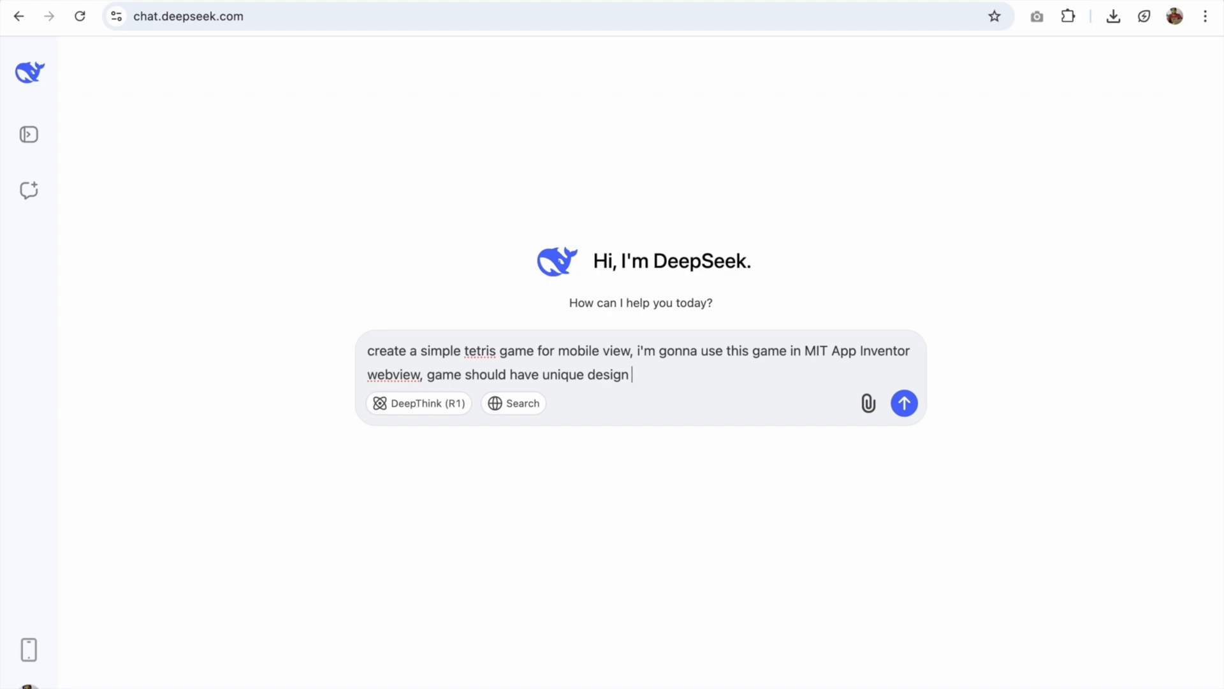
left_click(904, 403)
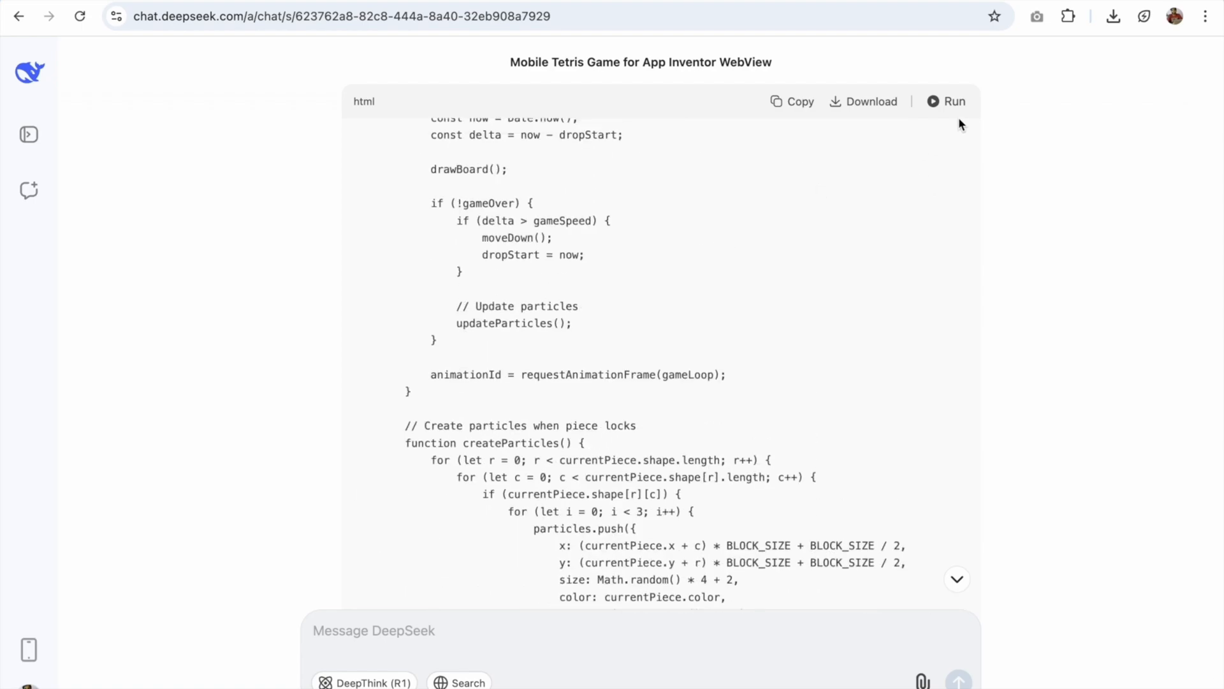
left_click(945, 101)
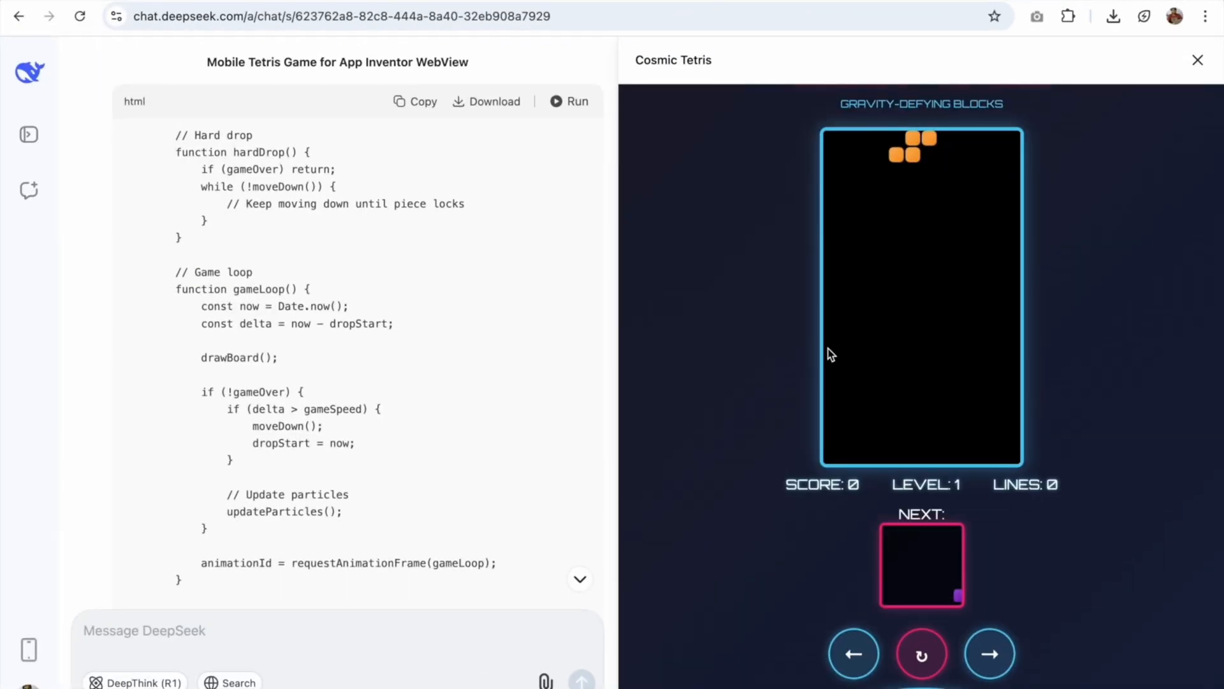
left_click(990, 653)
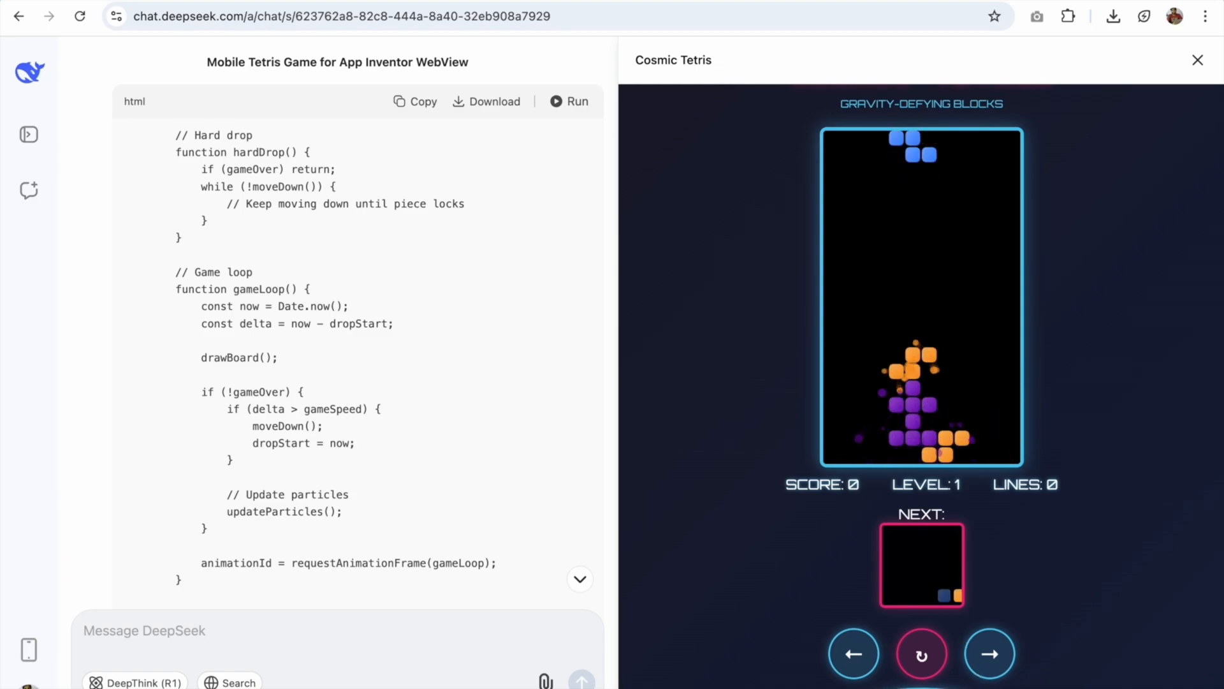
left_click(853, 653)
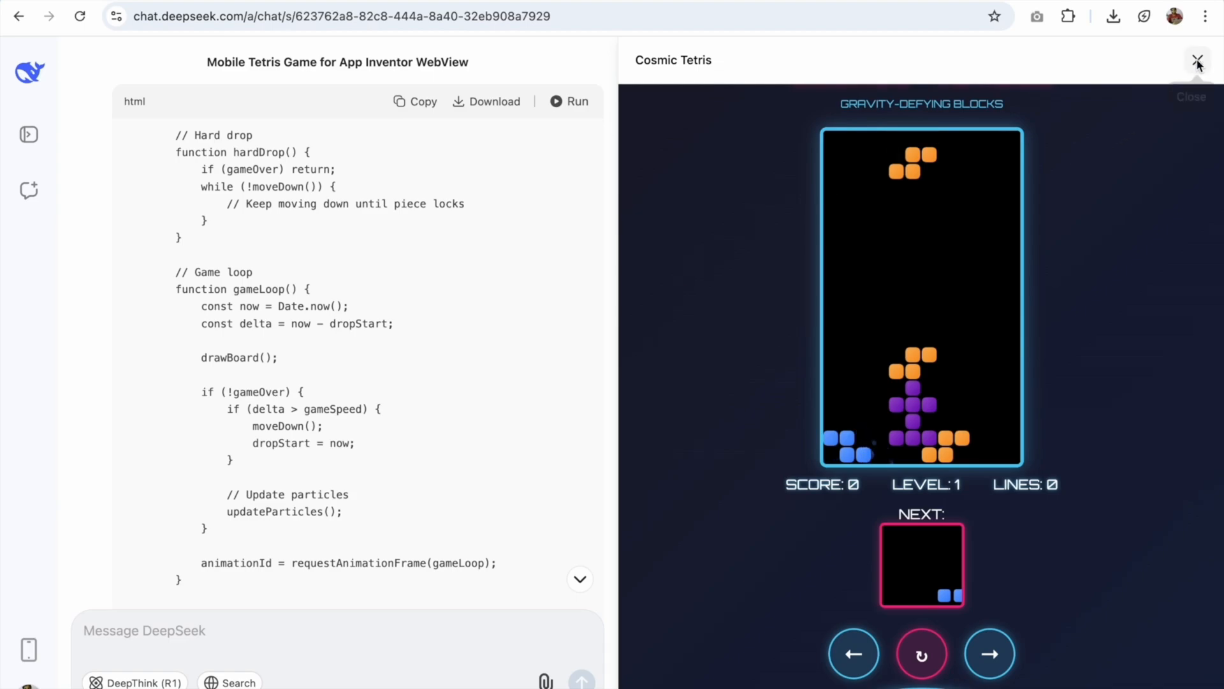
left_click(1198, 60)
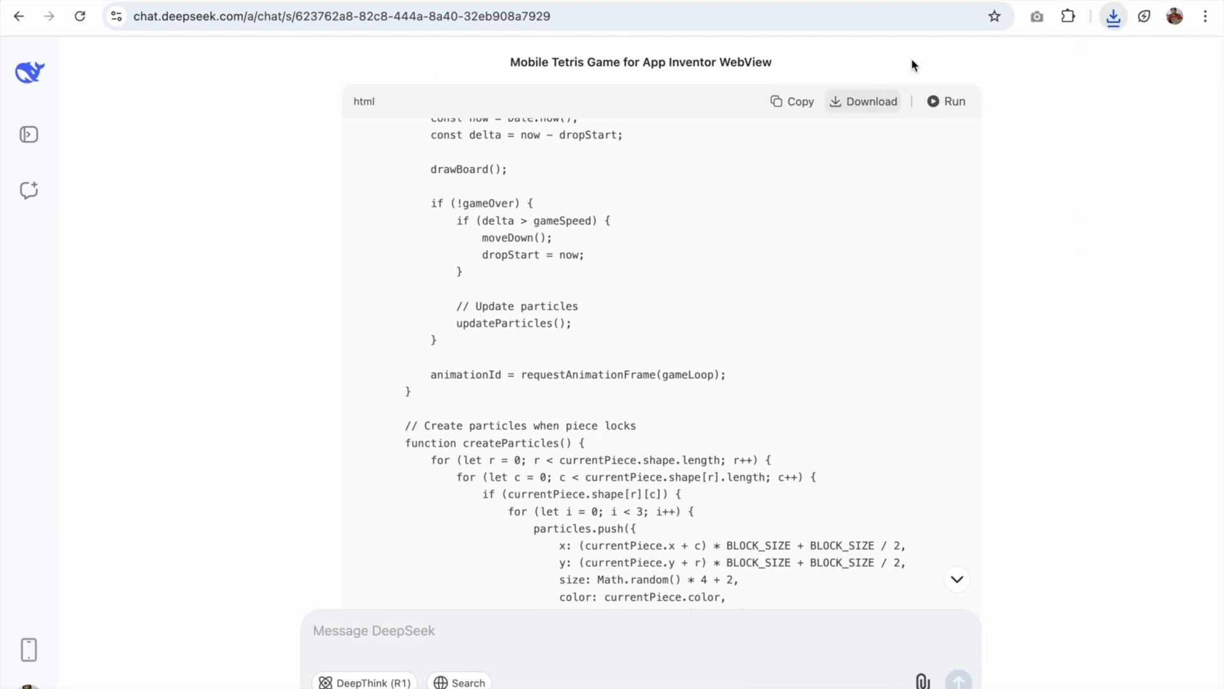
Download the generated game code and upload game2.html as project media.
left_click(1112, 16)
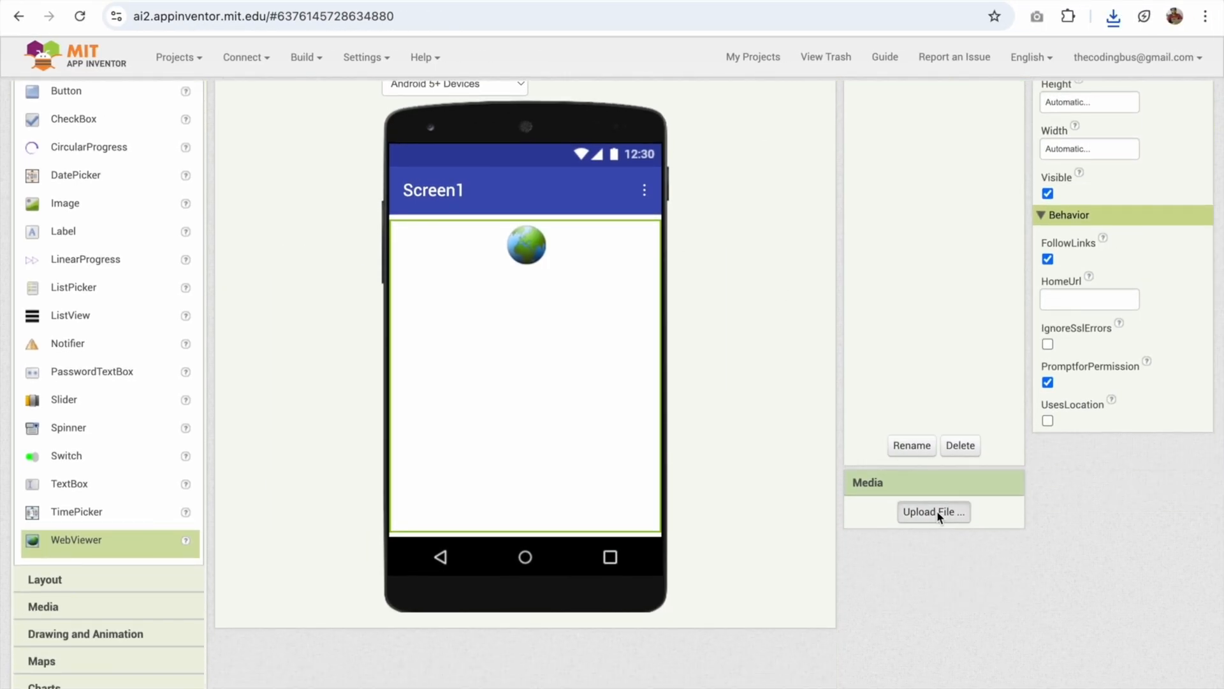
left_click(932, 511)
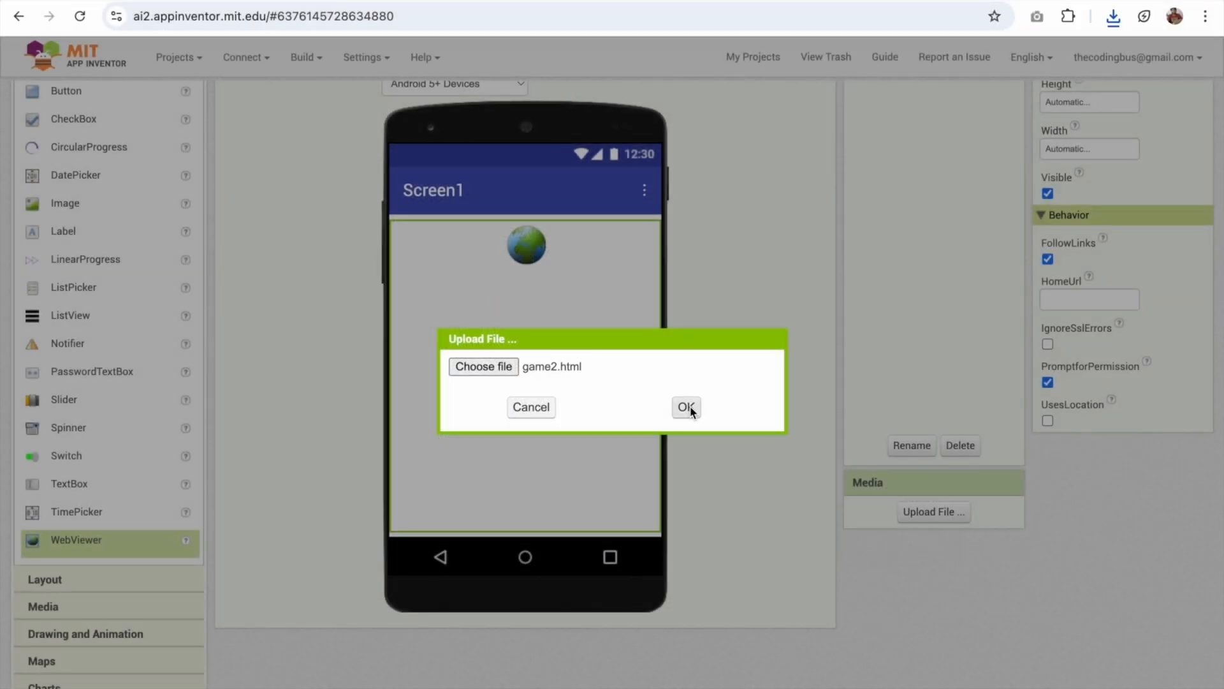
left_click(685, 407)
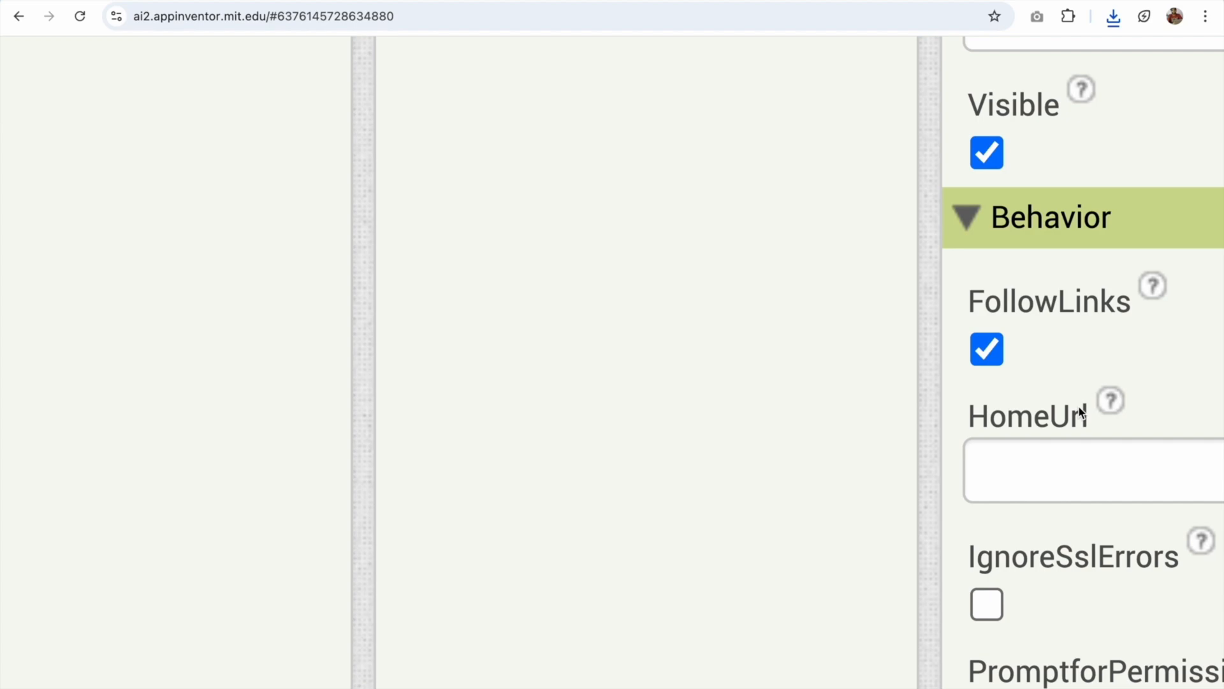
left_click(1078, 468)
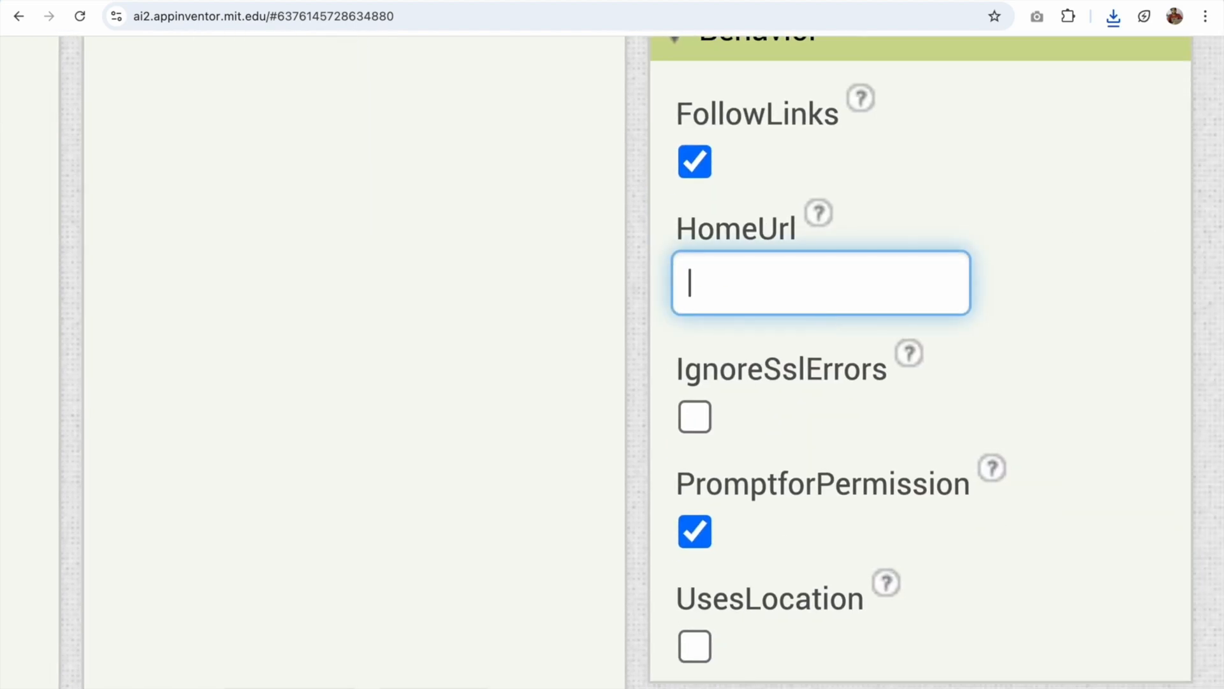
type("http://")
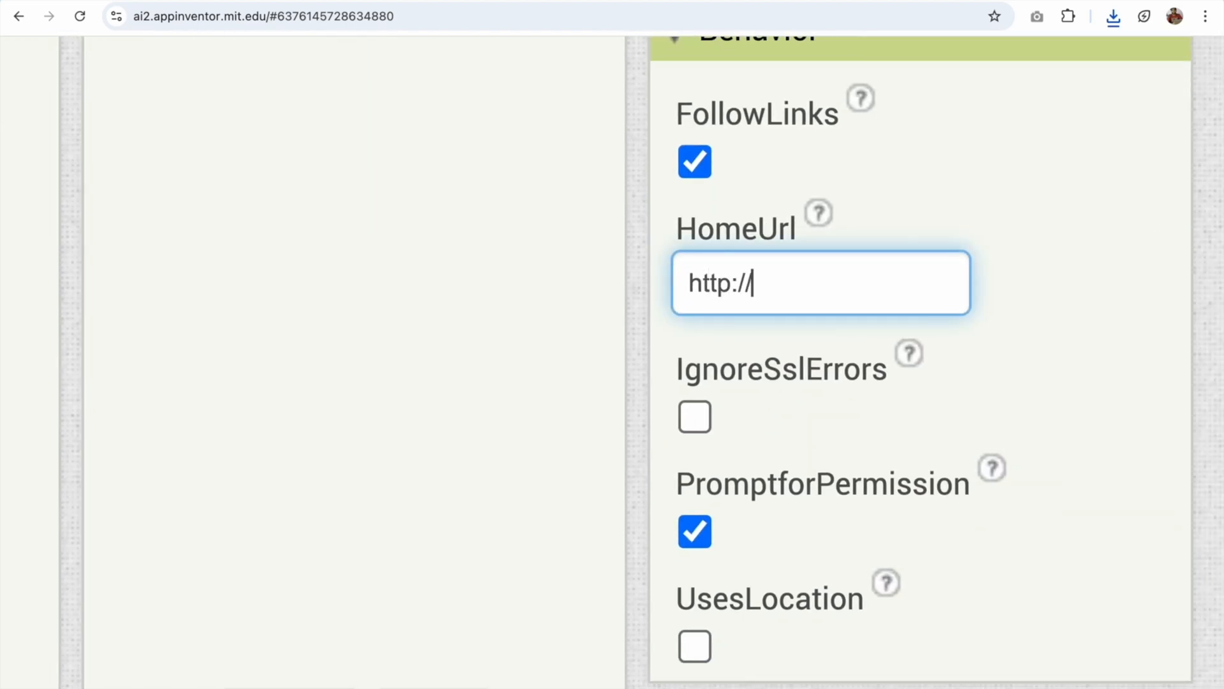
type("localhost/")
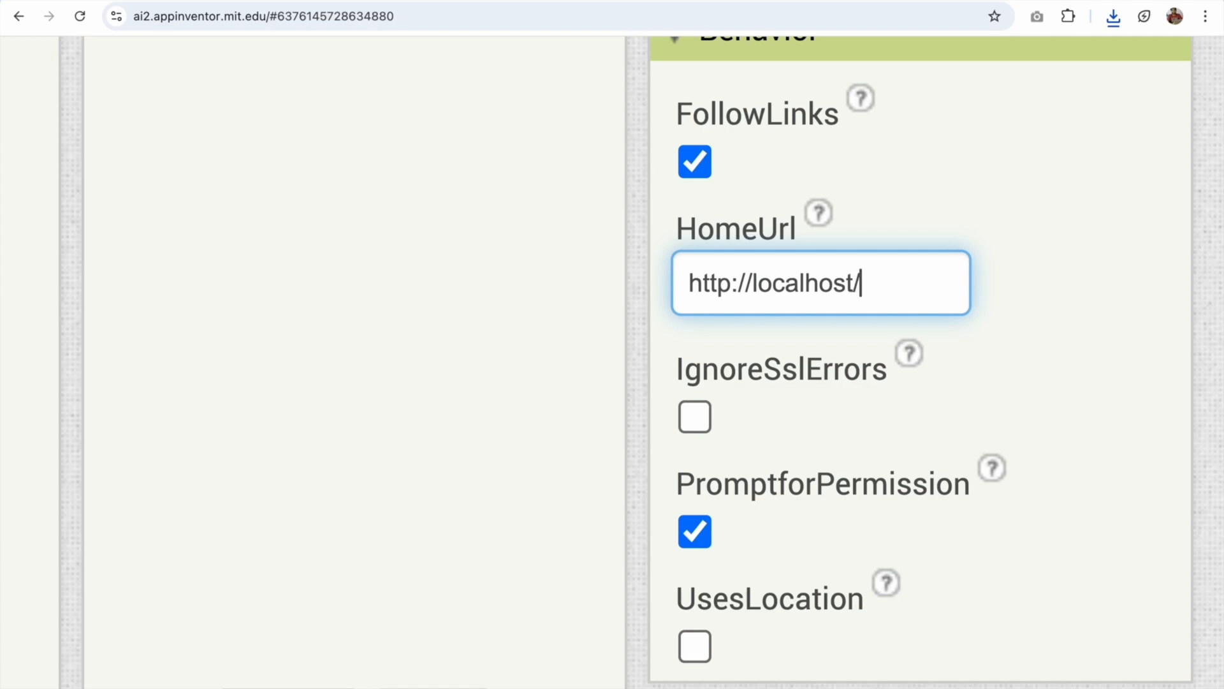
scroll("down", 3)
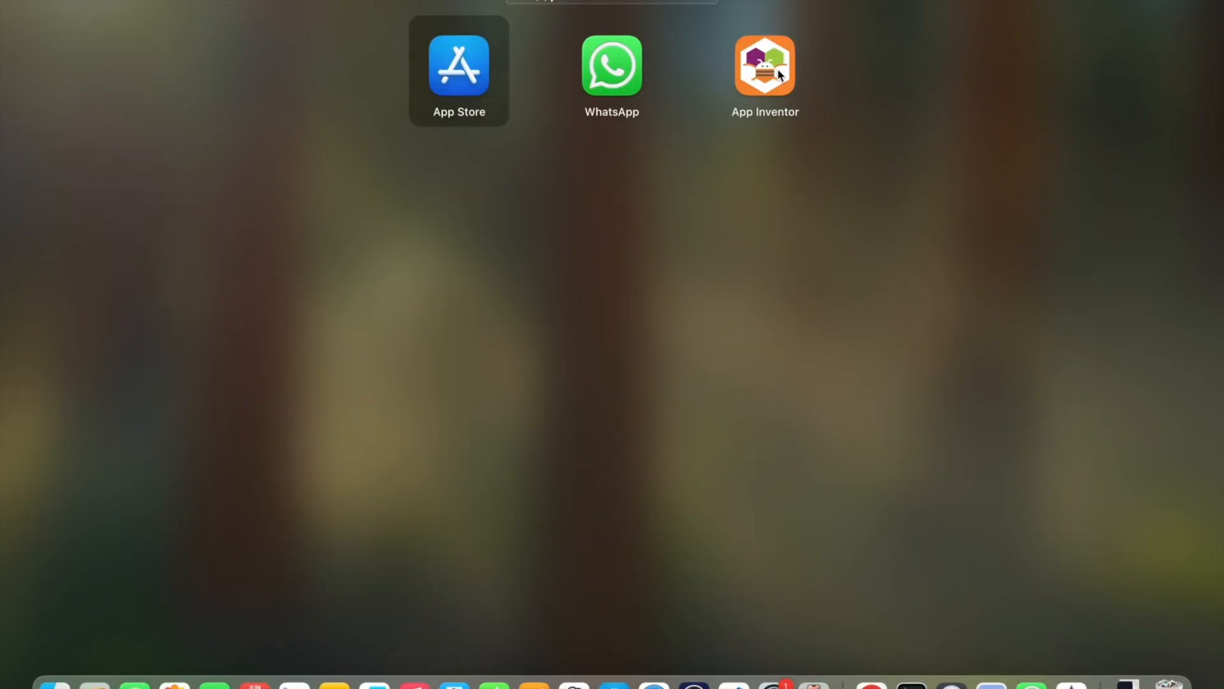
left_click(609, 245)
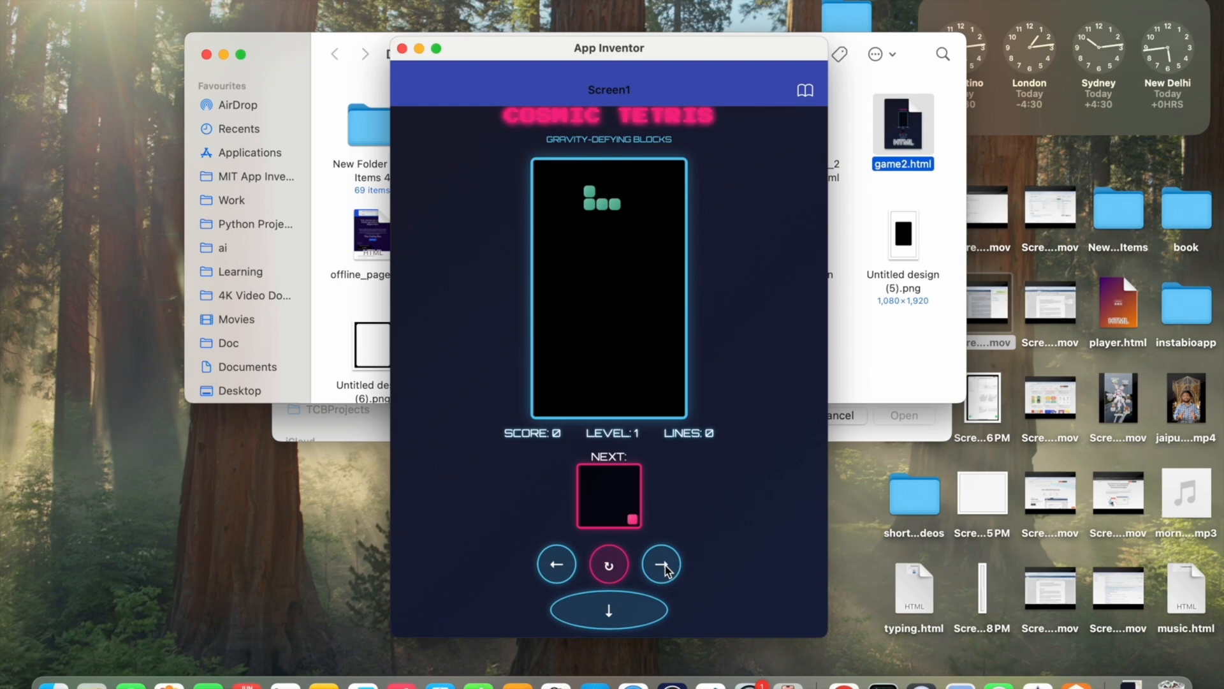
Steer falling Cosmic Tetris pieces in the companion app.
left_click(660, 563)
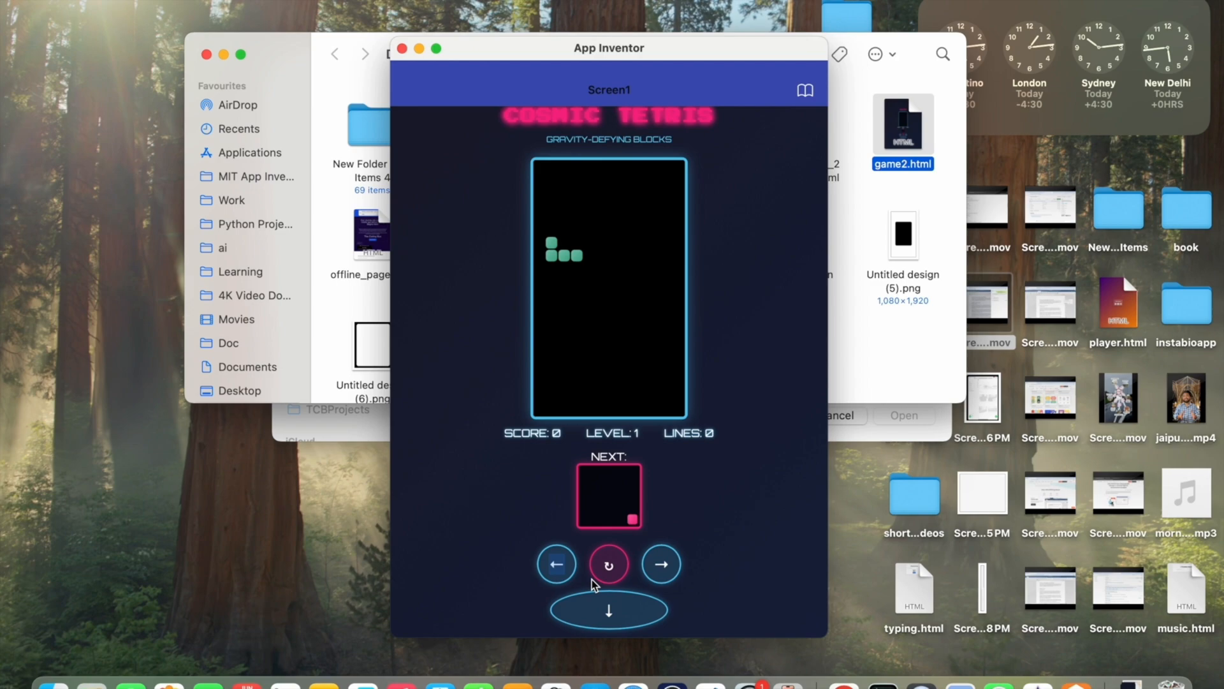
left_click(609, 609)
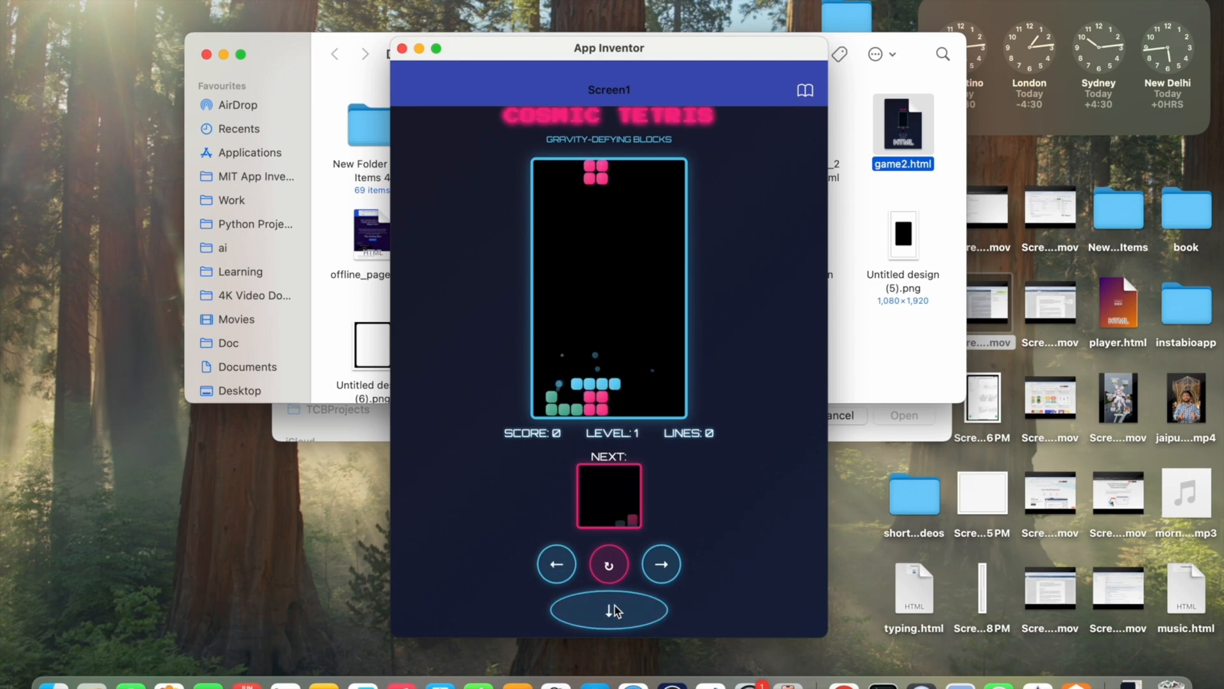